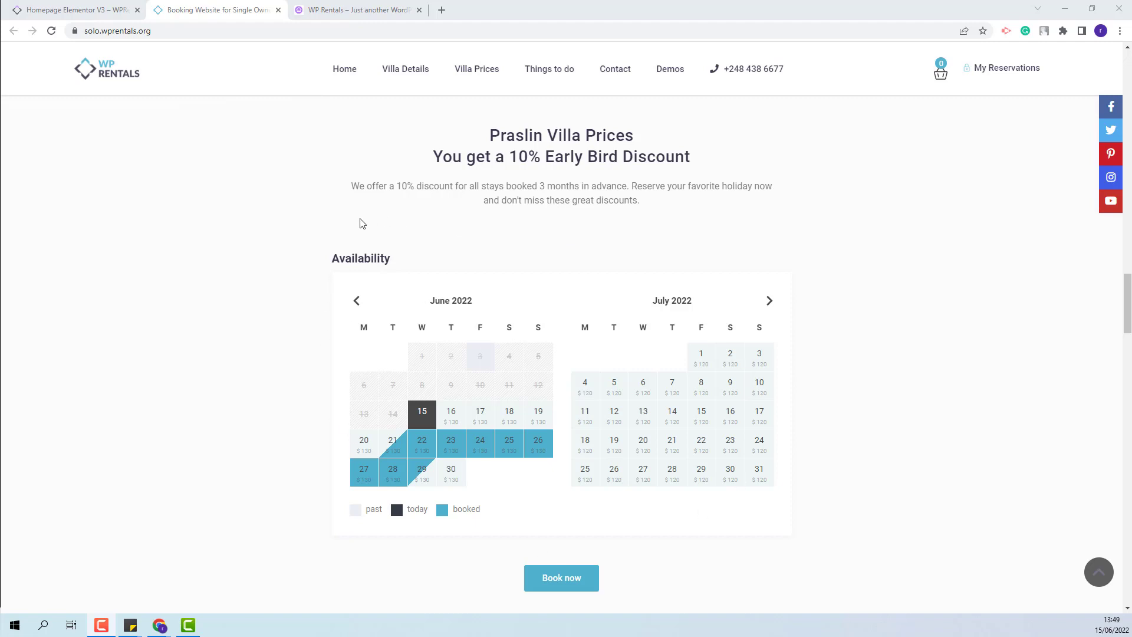
mouse_move(462, 247)
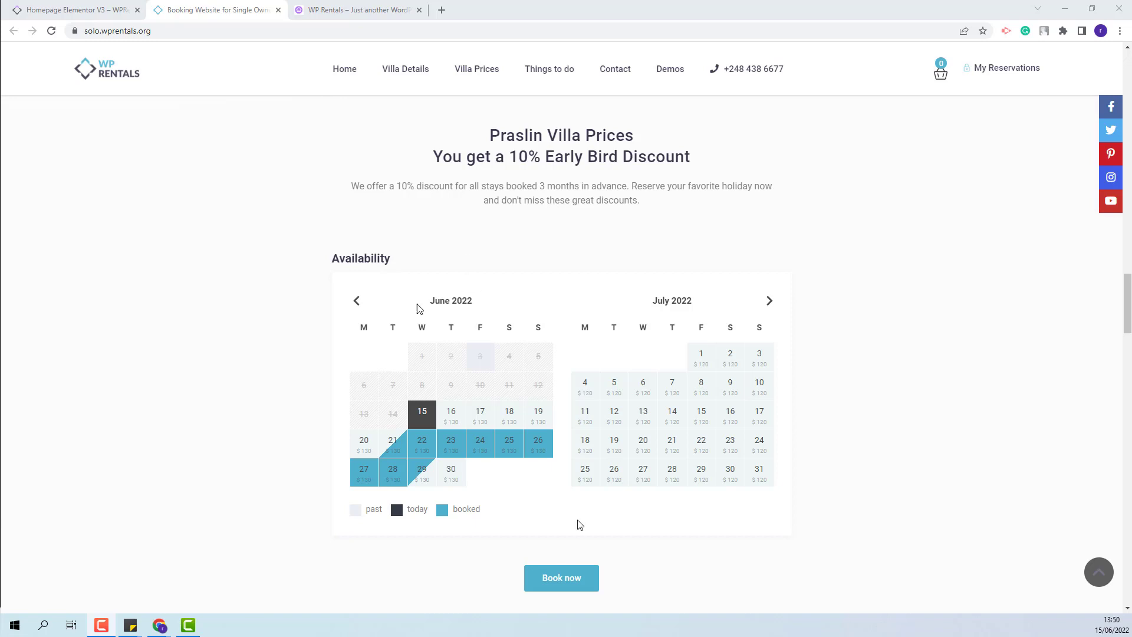
Switch from the solo demo's availability calendar to the Praslin Villa homepage tab.
left_click(768, 301)
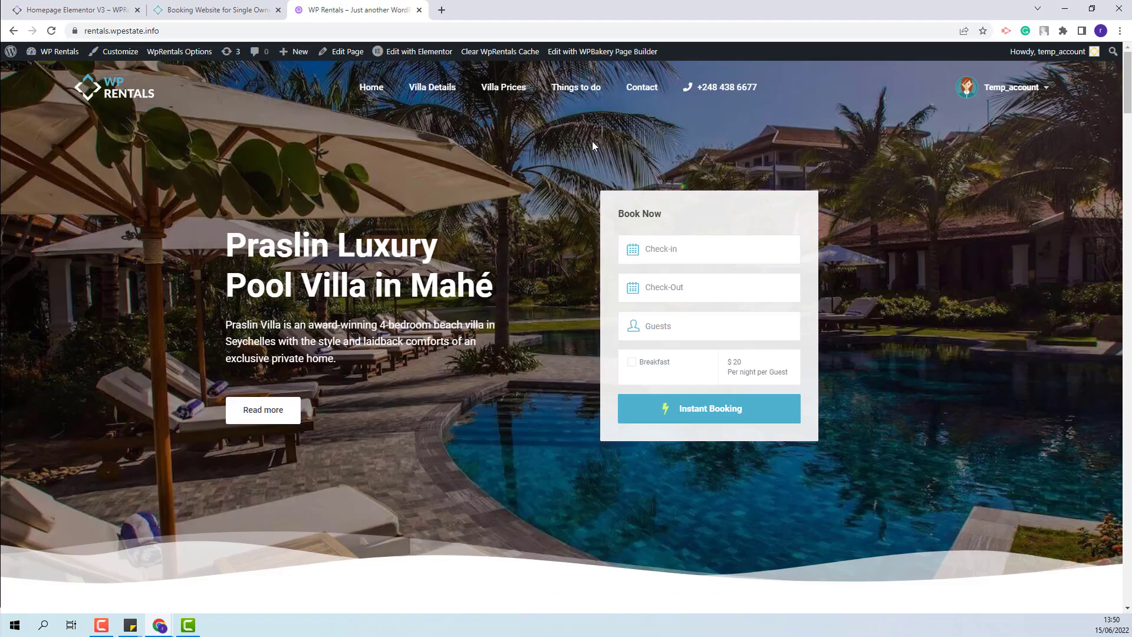
Bring the Praslin Villa prices table into view and start Edit with Elementor.
scroll("down", 3)
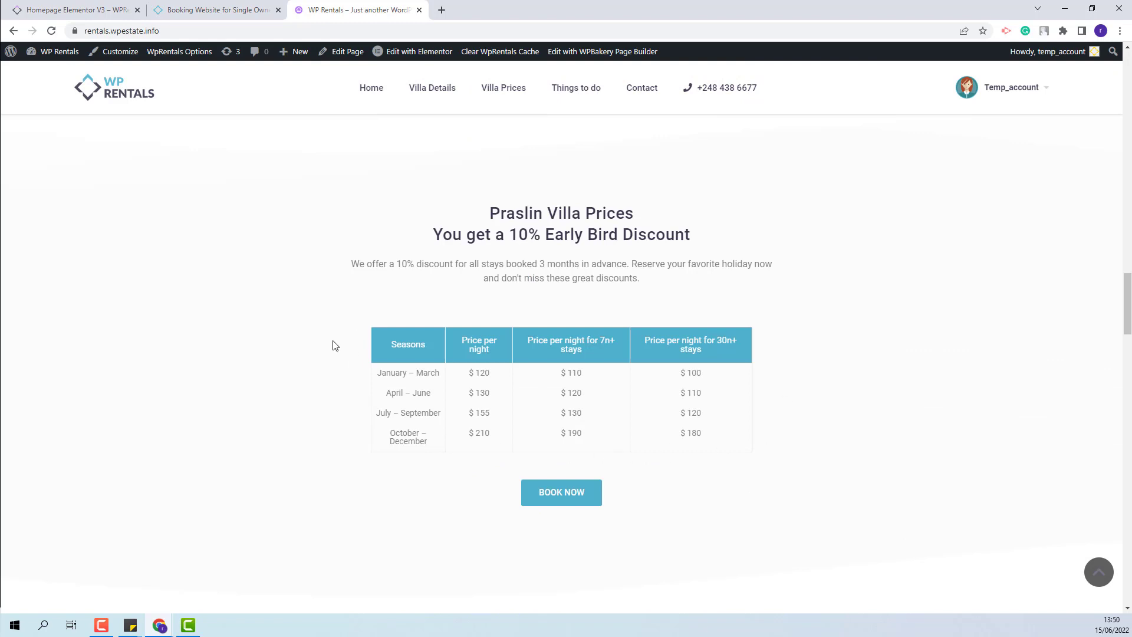
mouse_move(488, 369)
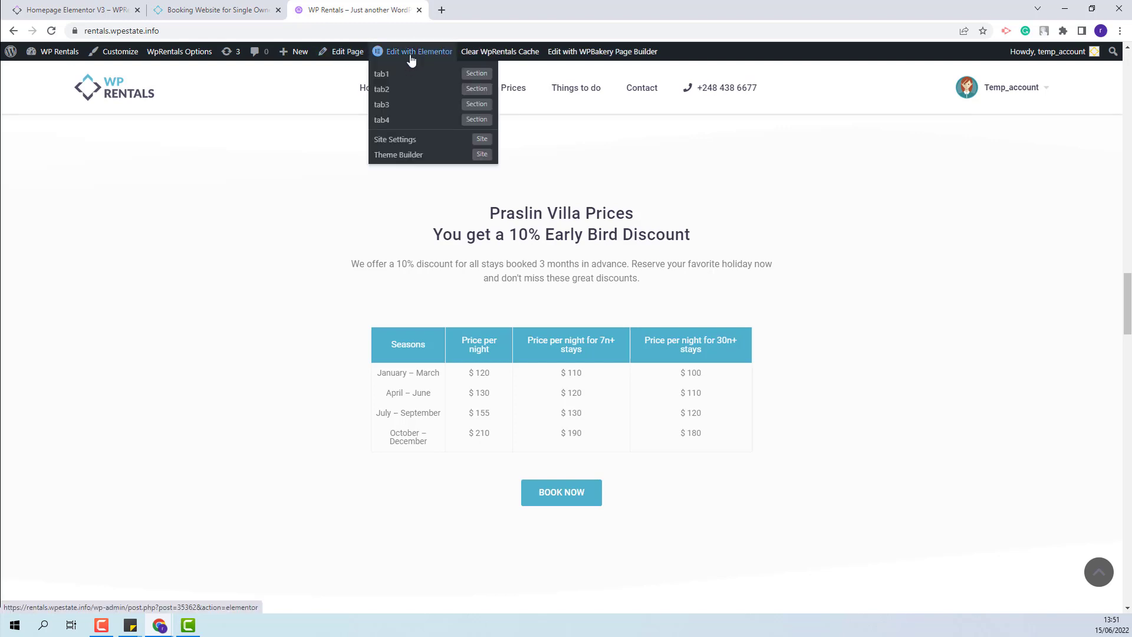
left_click(419, 51)
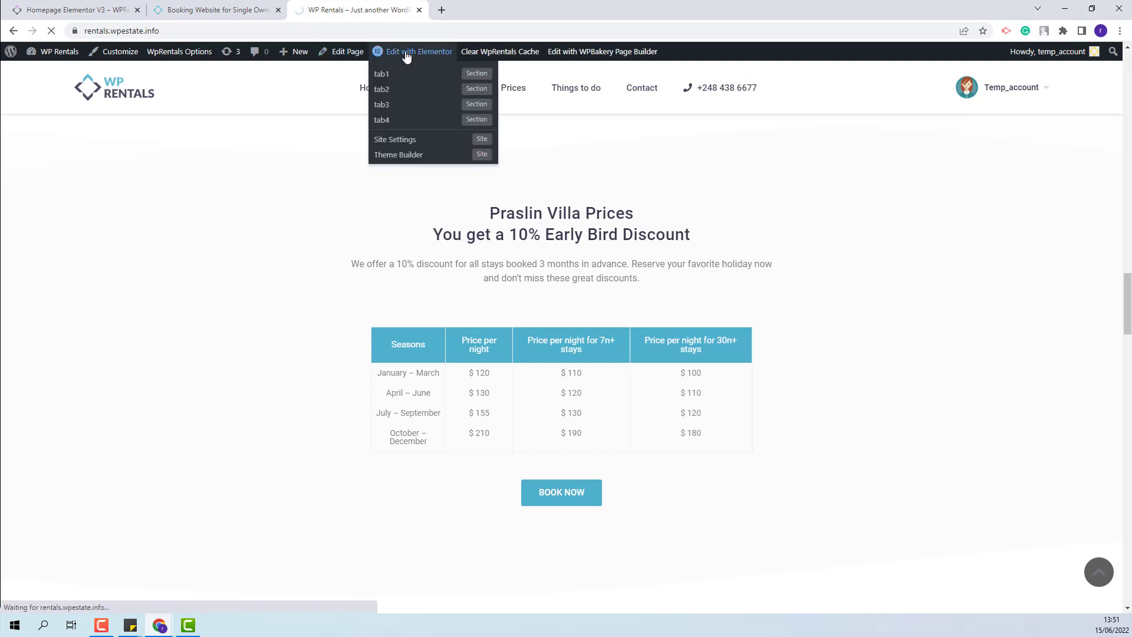
Delete the Text Editor widget holding the seasonal prices table via the Navigator.
left_click(418, 50)
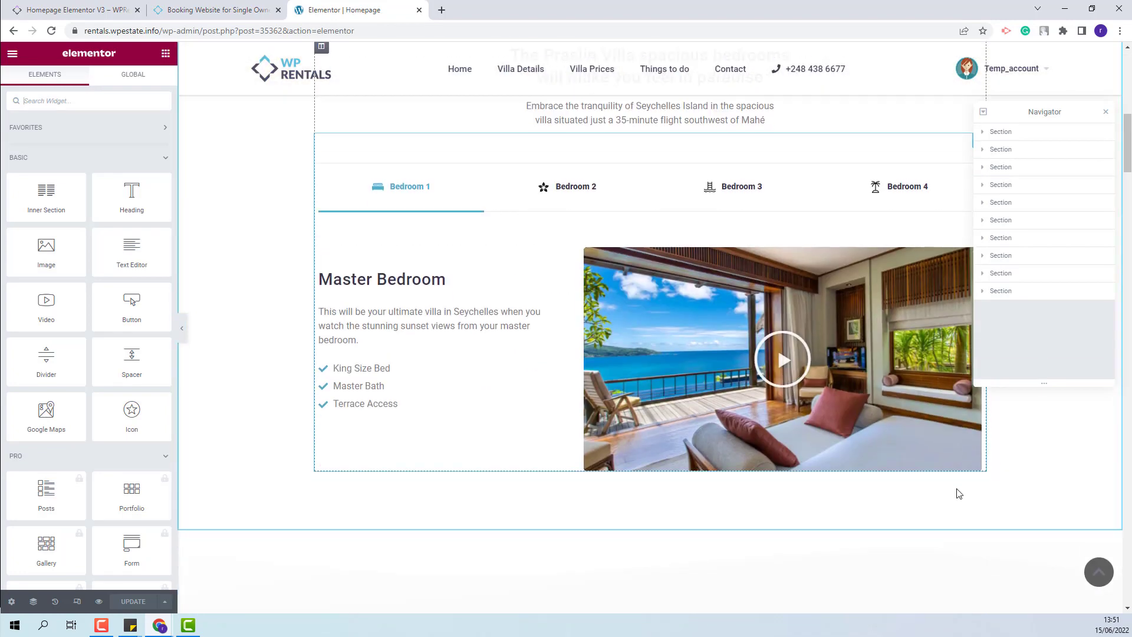
scroll("down", 3)
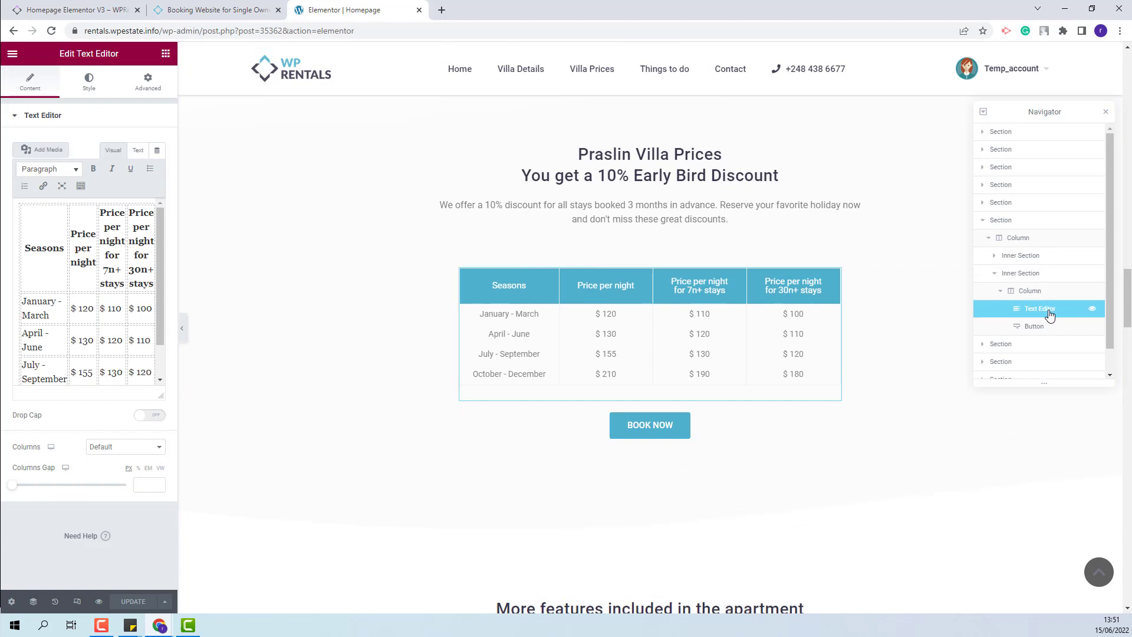
right_click(1038, 308)
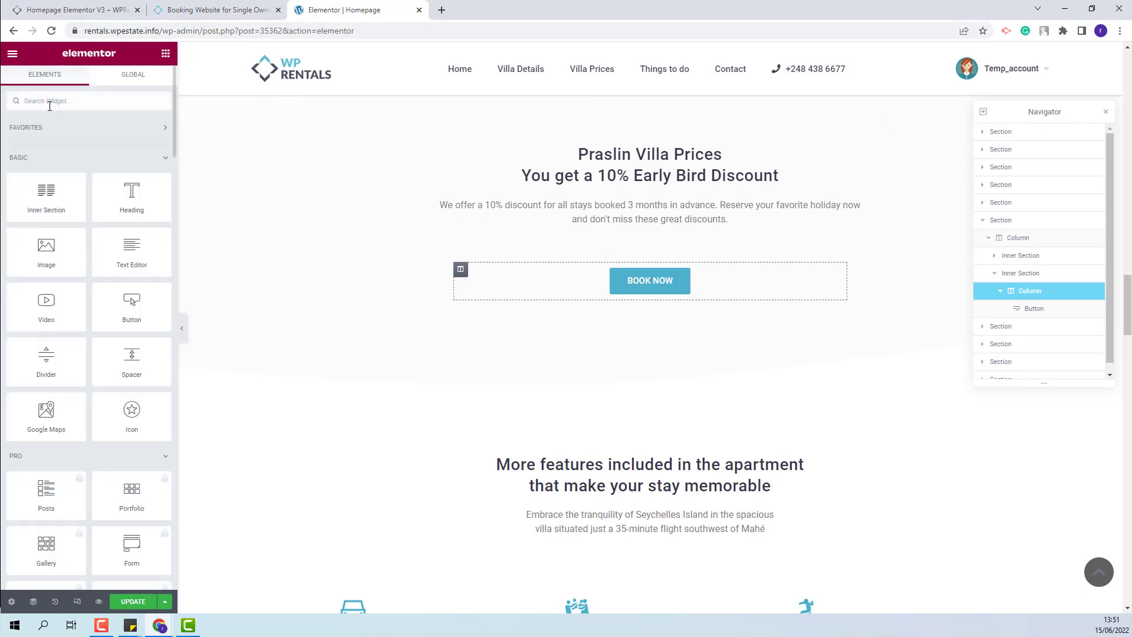
Search 'avai' and drop the WpRentals Availability Calendar above the Book Now button.
type("avai")
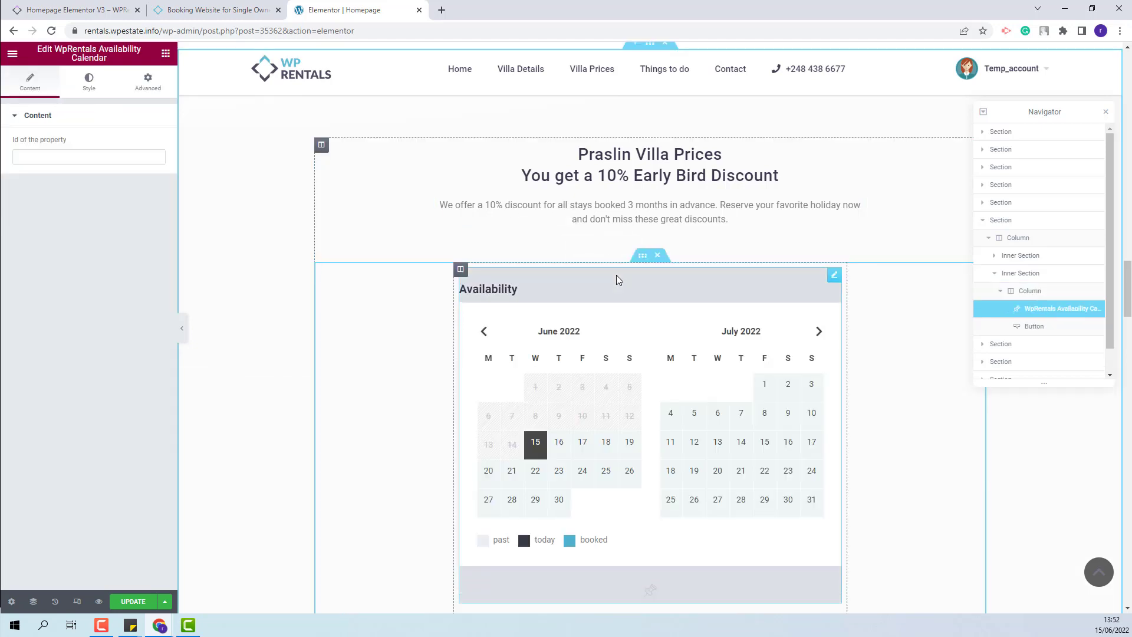
left_click(89, 157)
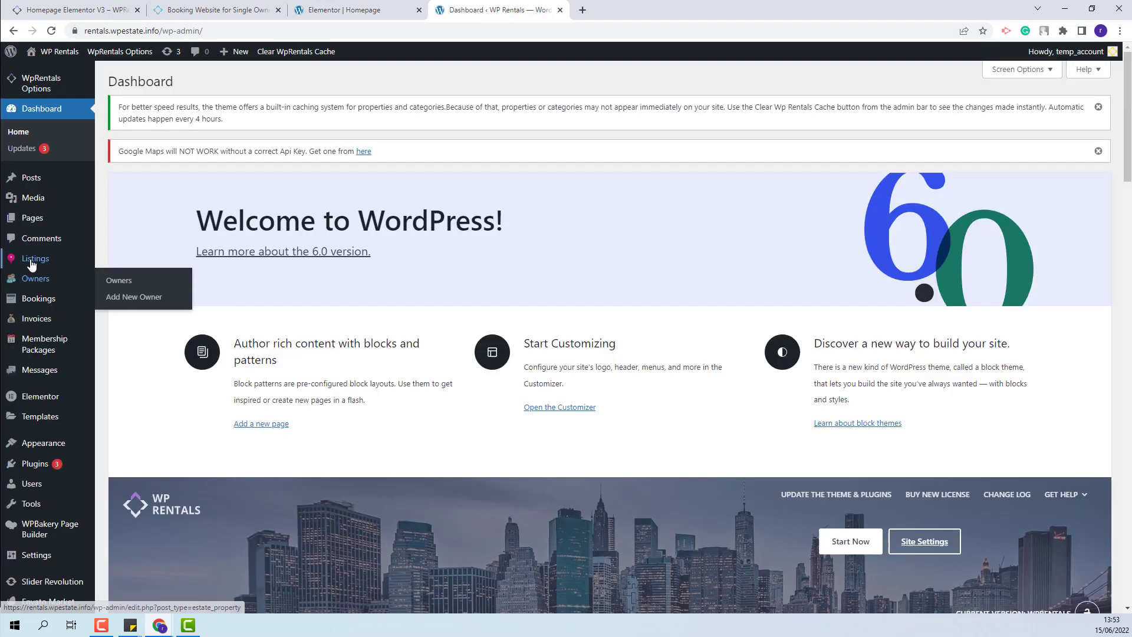
Look up the villa listing's ID, 149, in Dashboard Listings and return to the editor.
left_click(34, 258)
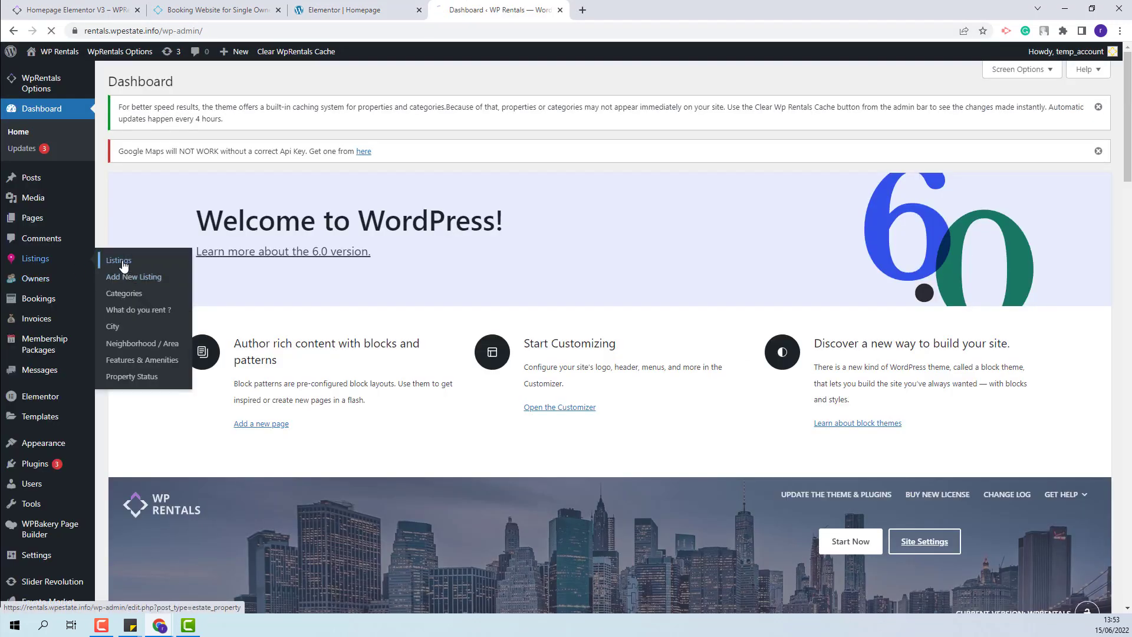
left_click(118, 260)
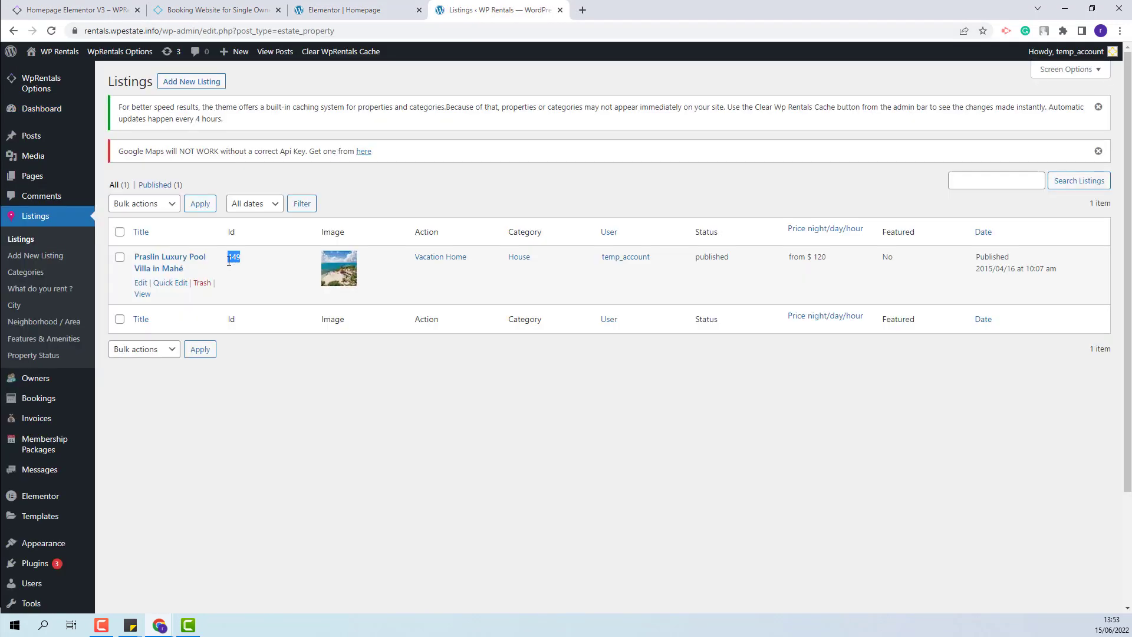
left_click(357, 9)
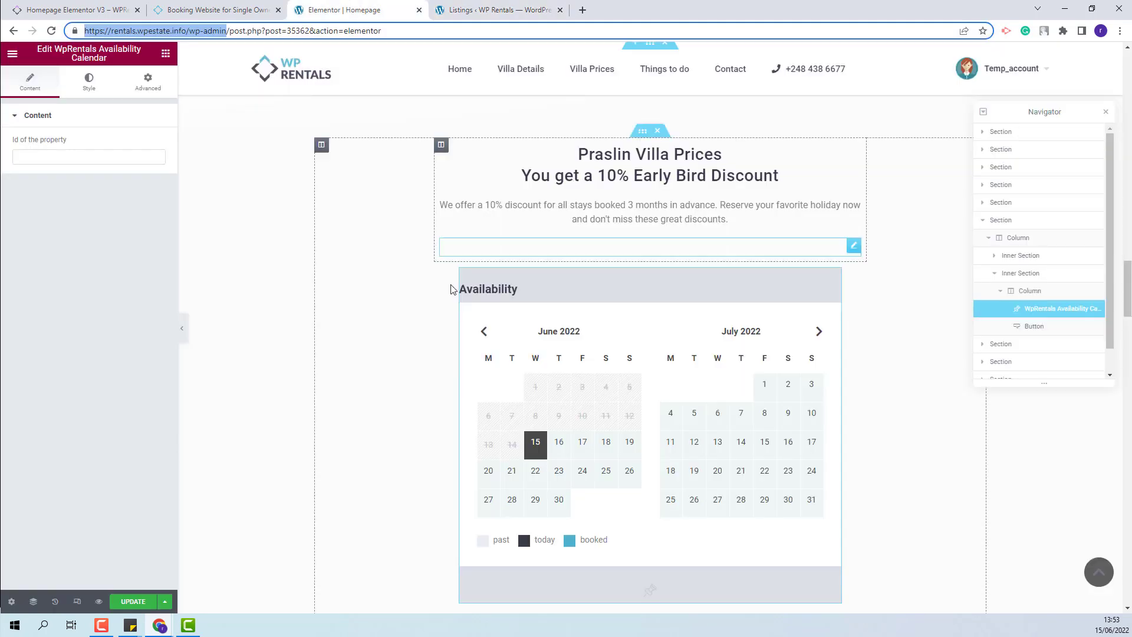
Set the calendar's property ID to 149 and update the homepage.
type("149")
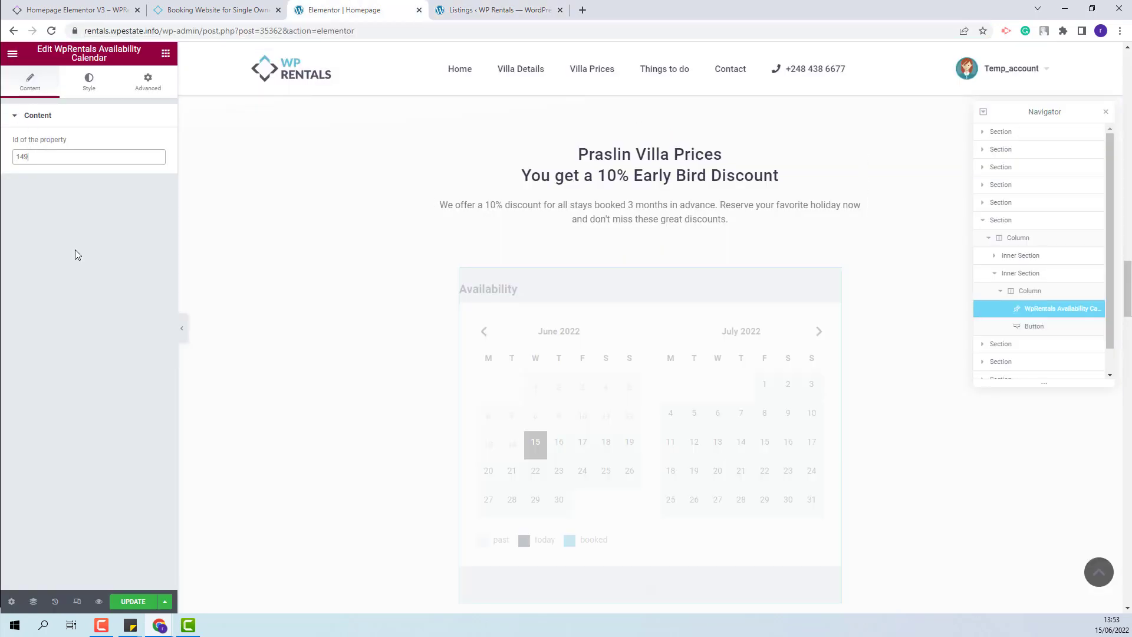
left_click(133, 600)
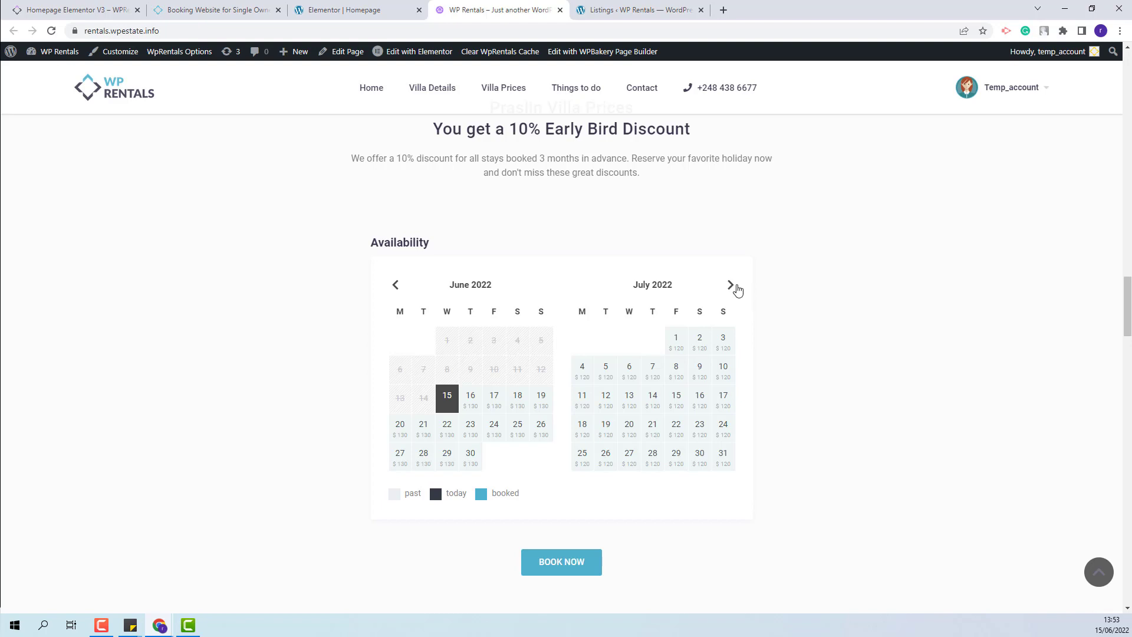
Browse the live calendar to August–September, then add an element to the Avaialability Bakery page's empty row.
left_click(730, 284)
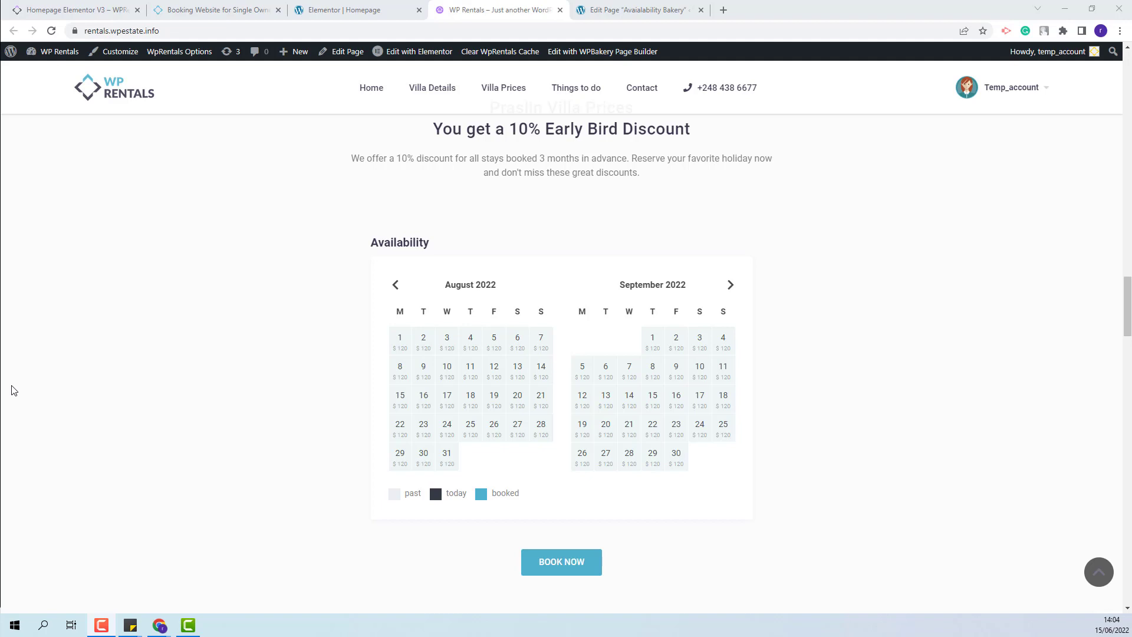
mouse_move(6, 392)
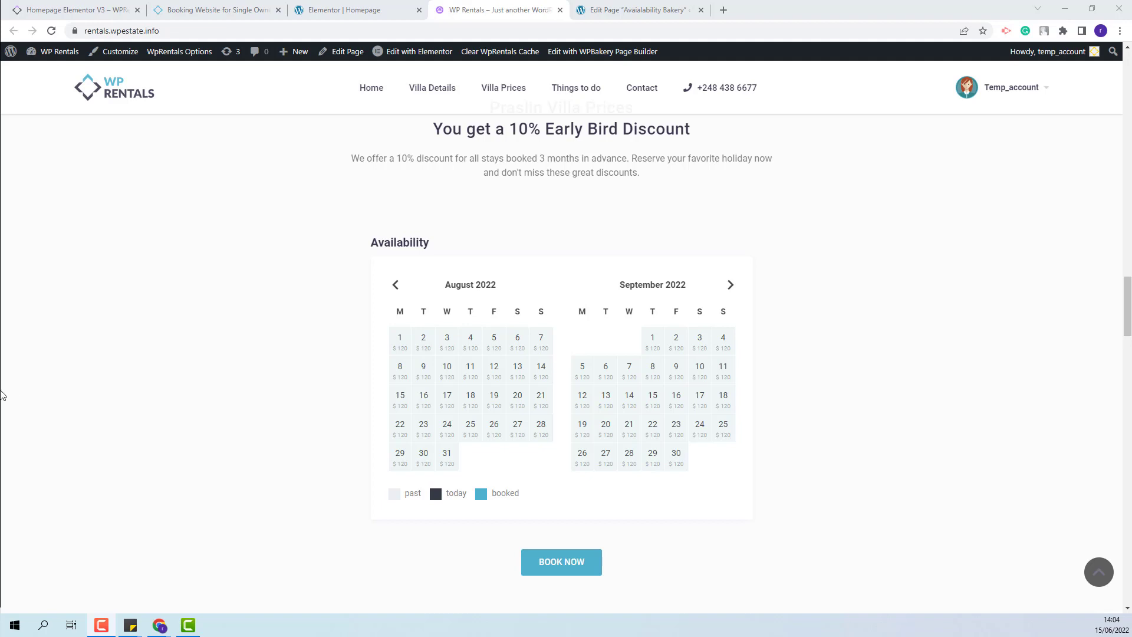
left_click(638, 9)
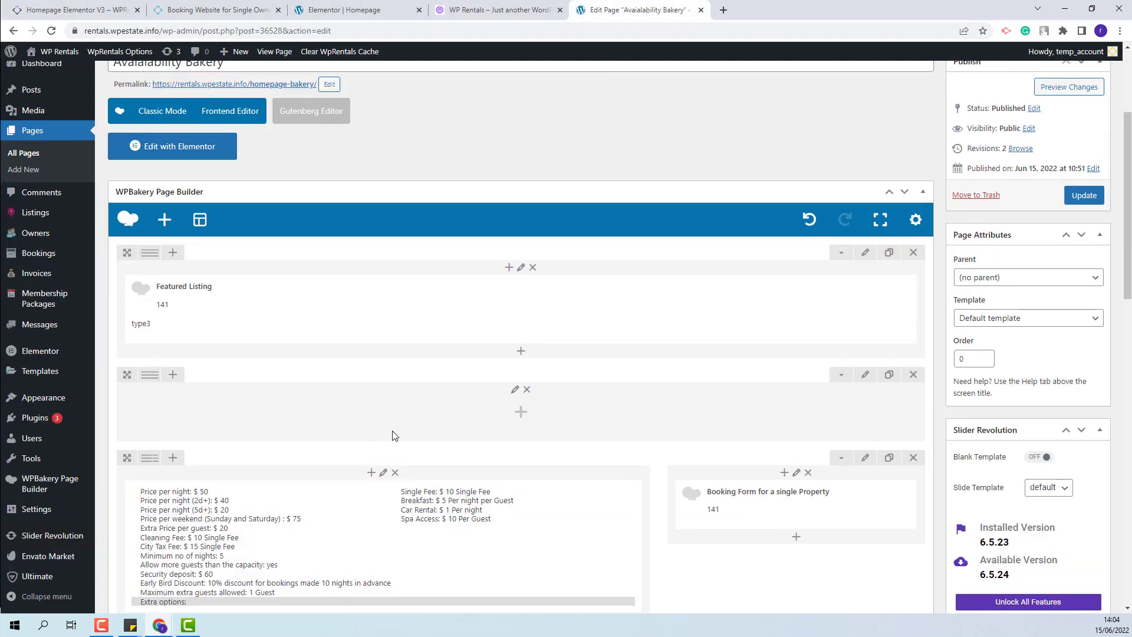
mouse_move(320, 396)
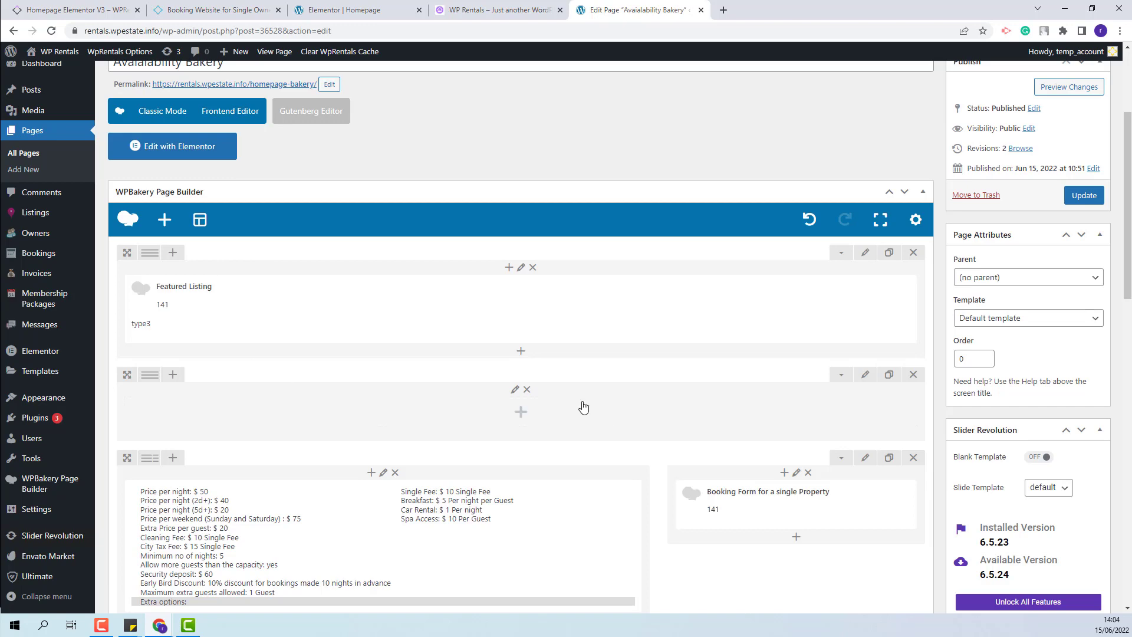
left_click(520, 412)
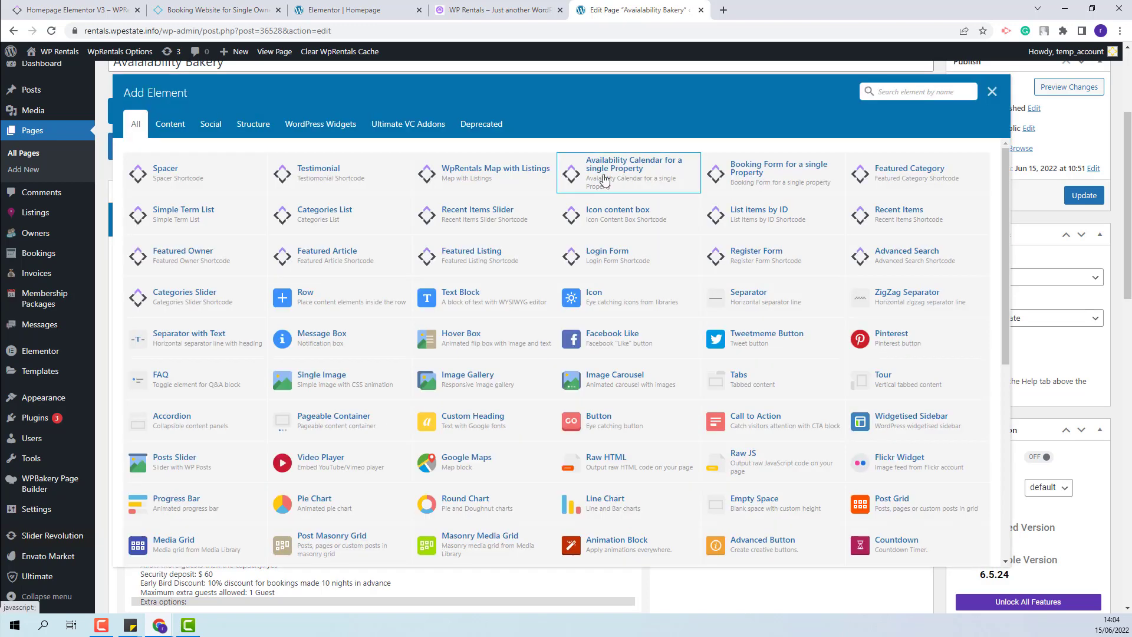
Insert the single-property Availability Calendar for listing 149, update the page, and switch to the demo homepage.
left_click(634, 172)
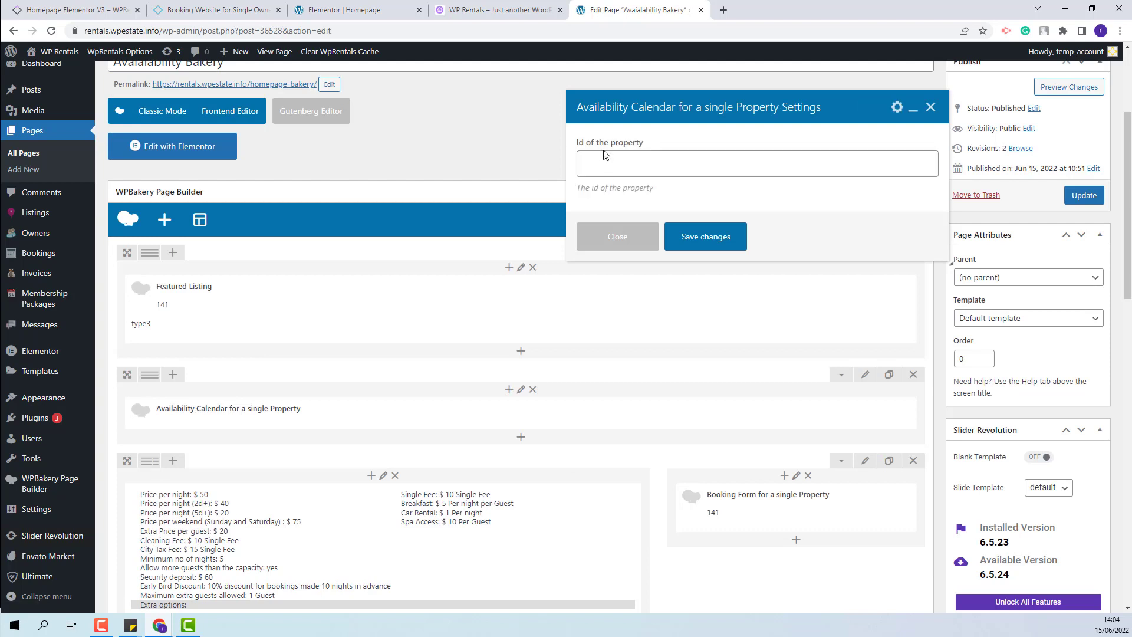
mouse_move(656, 159)
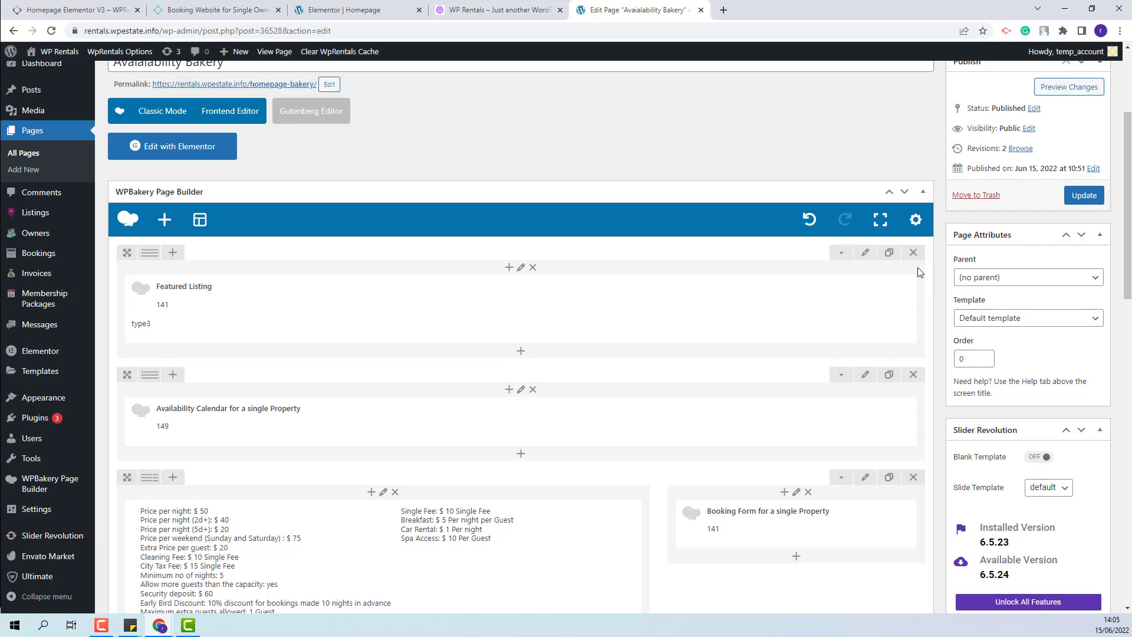
left_click(1082, 195)
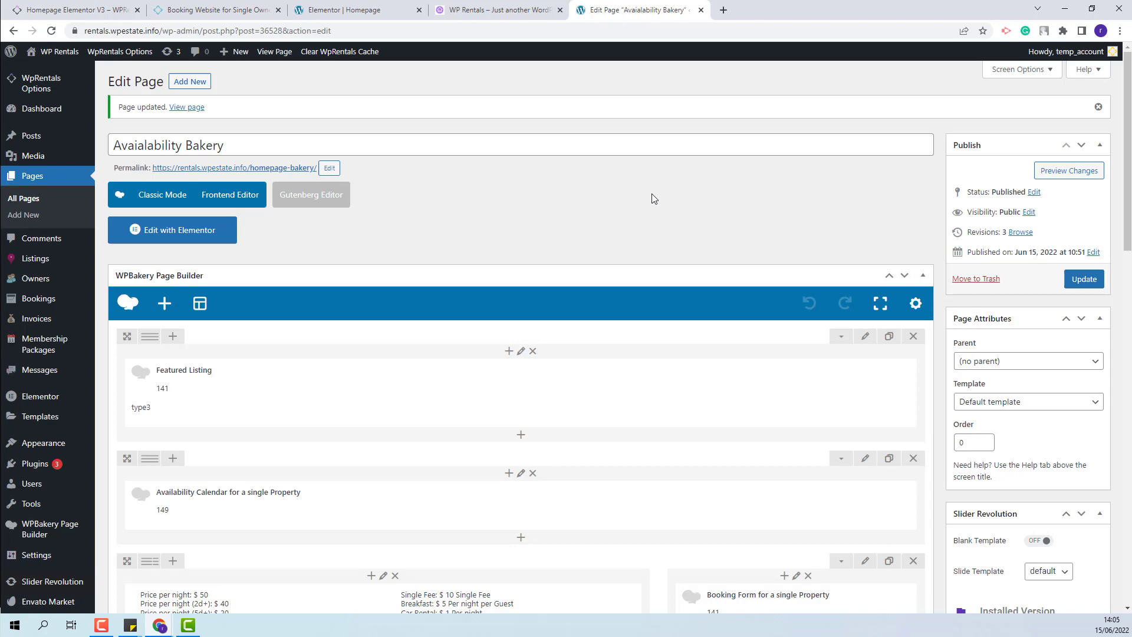
left_click(72, 9)
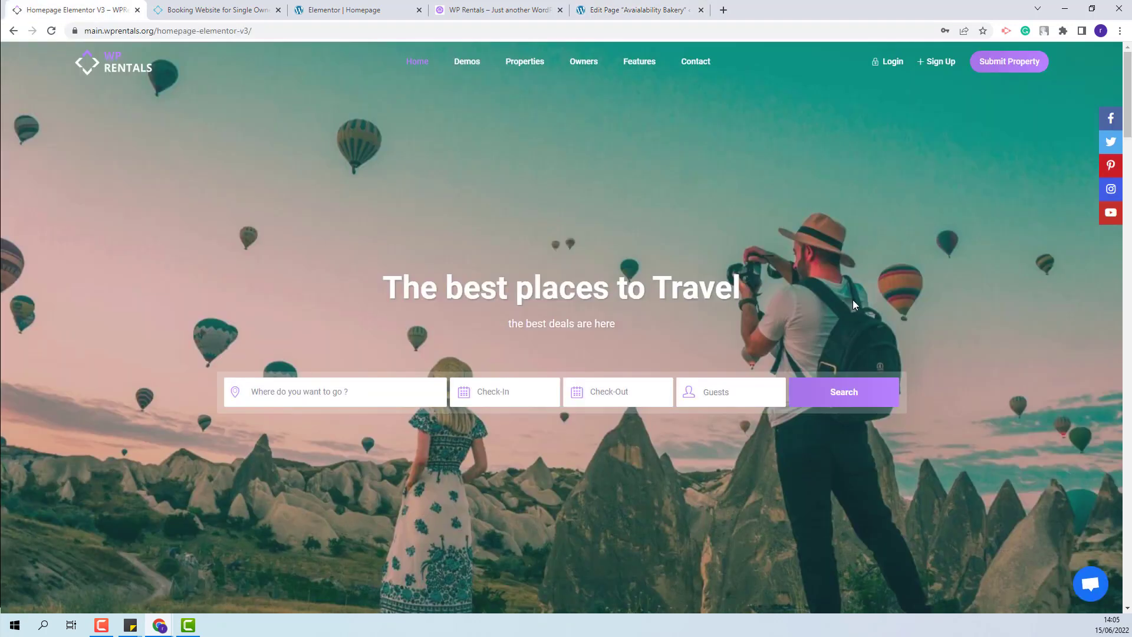